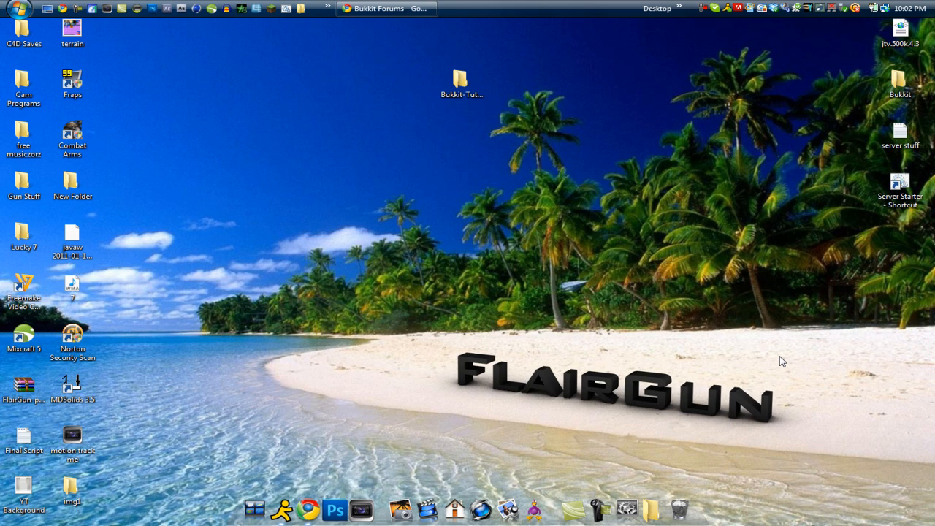
mouse_move(518, 241)
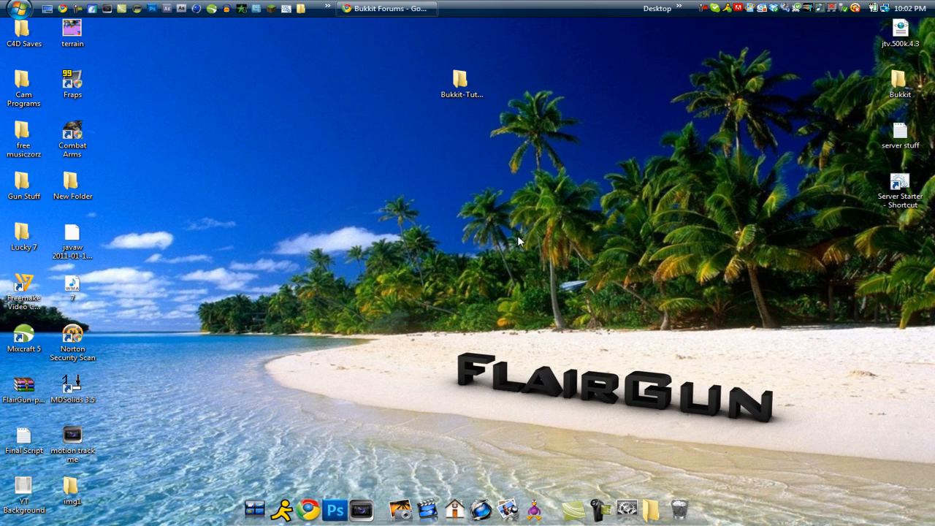
Rename the Bukkit-Tutorial desktop folder to 'Modded-Server' and open it.
click(462, 83)
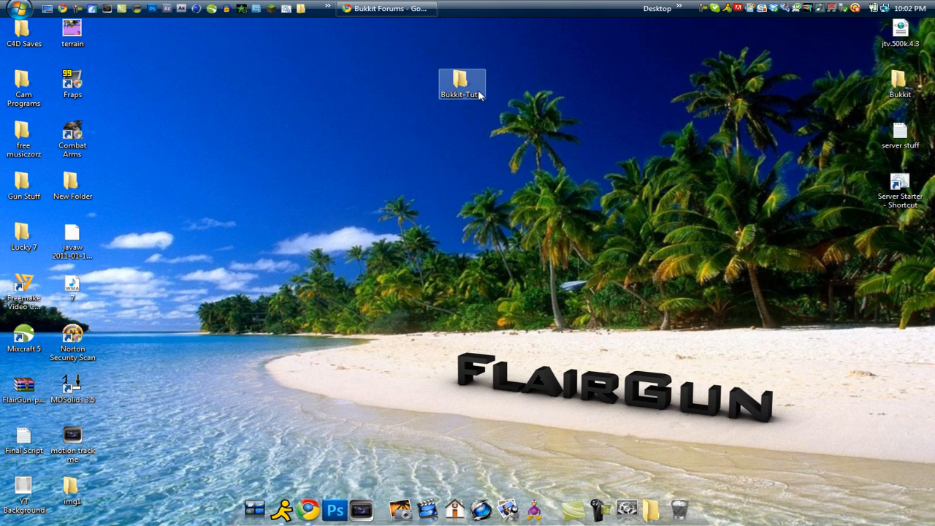
right_click(478, 95)
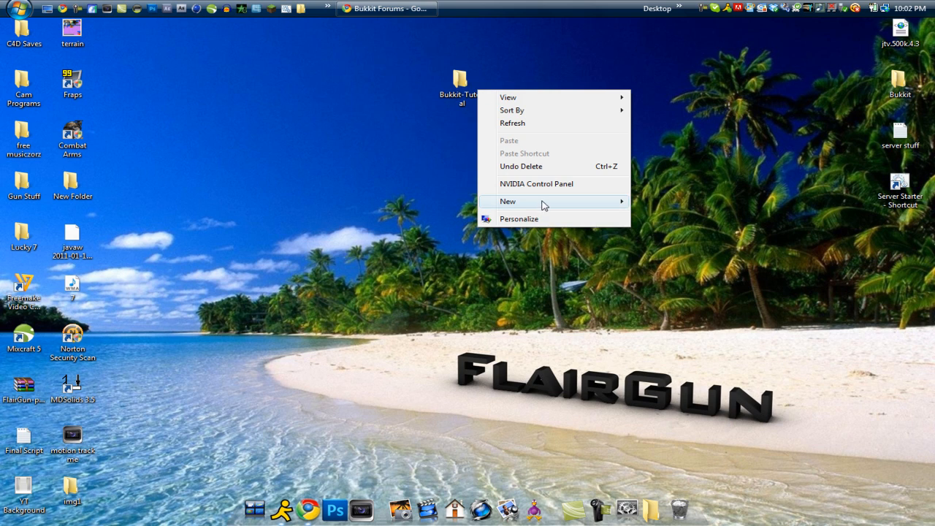
right_click(460, 78)
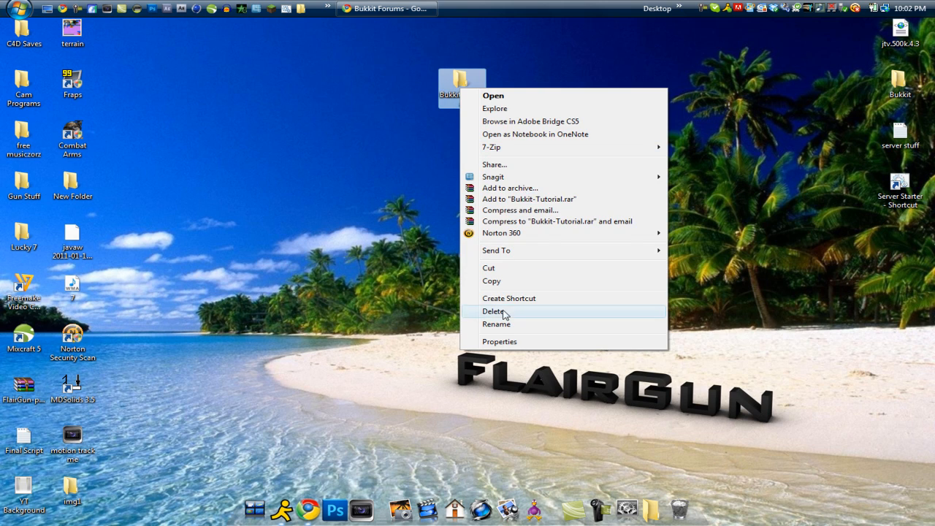
click(496, 323)
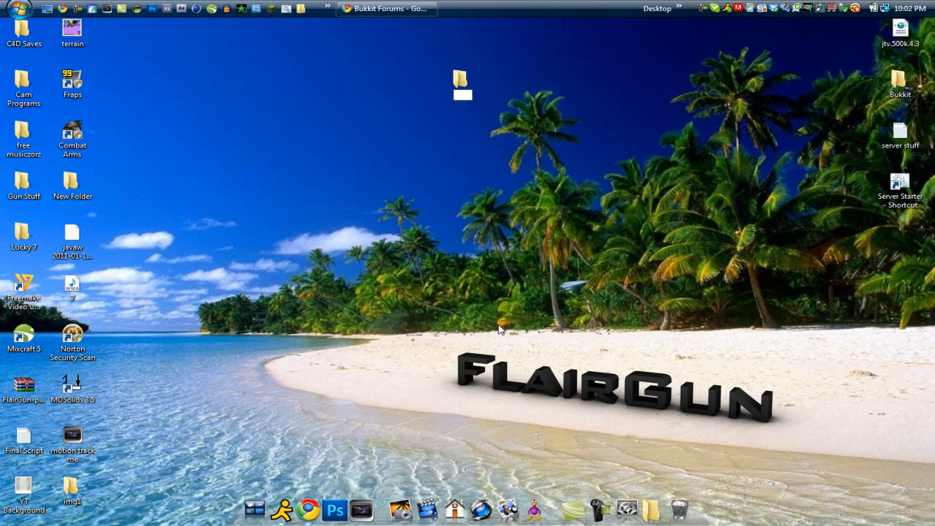
text(Modded-Serv)
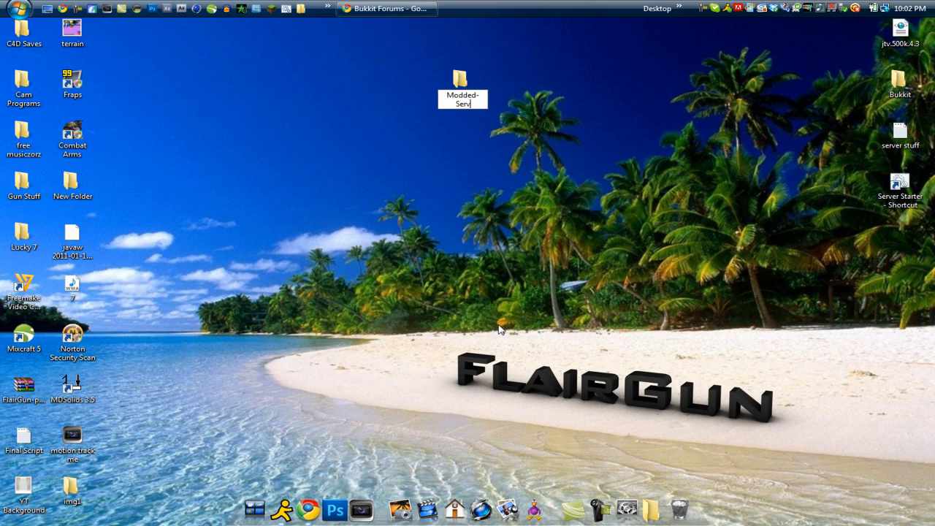
click(462, 88)
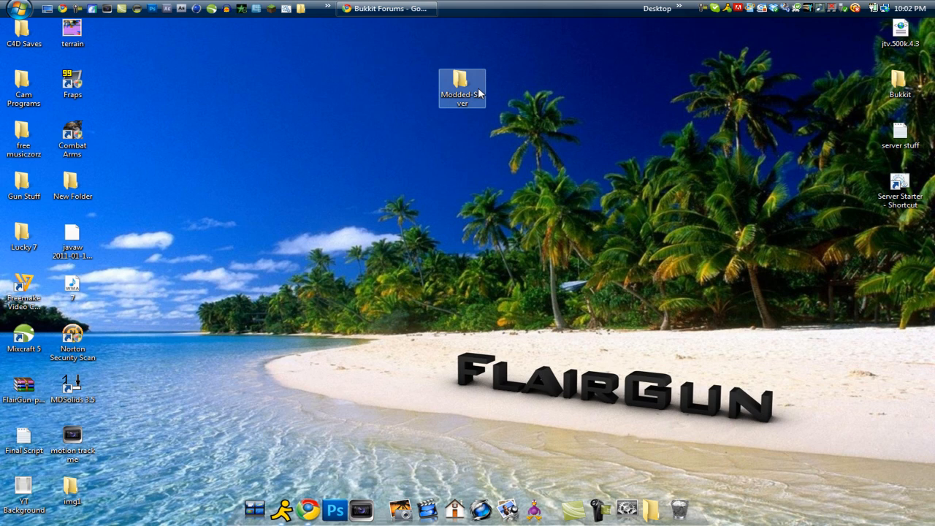
double_click(462, 84)
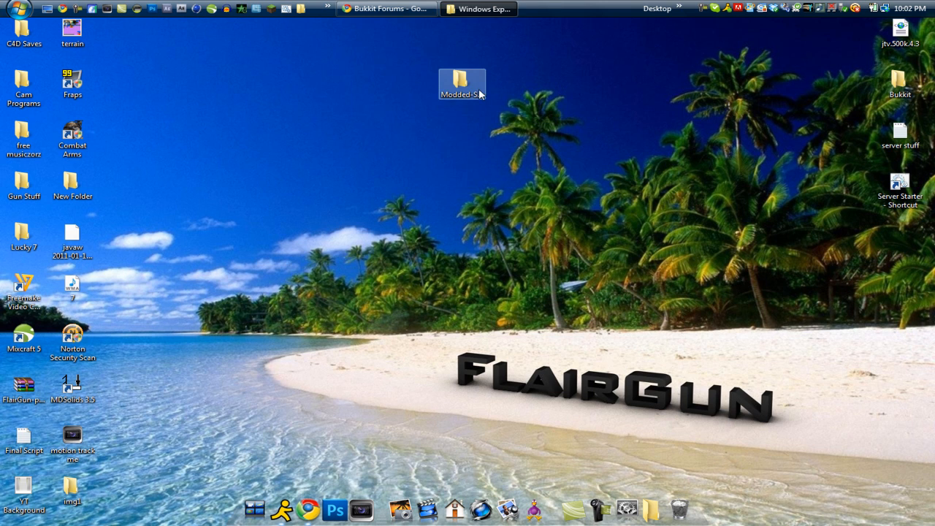
double_click(461, 81)
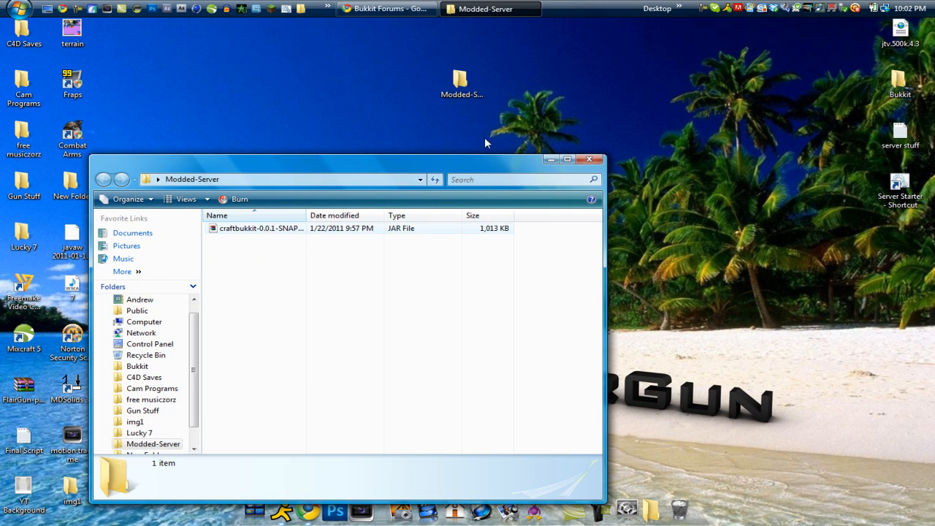
Open the 'FAQ #1: Where do I download bukkit/craftbukkit?' thread under Discussion and Support.
click(385, 9)
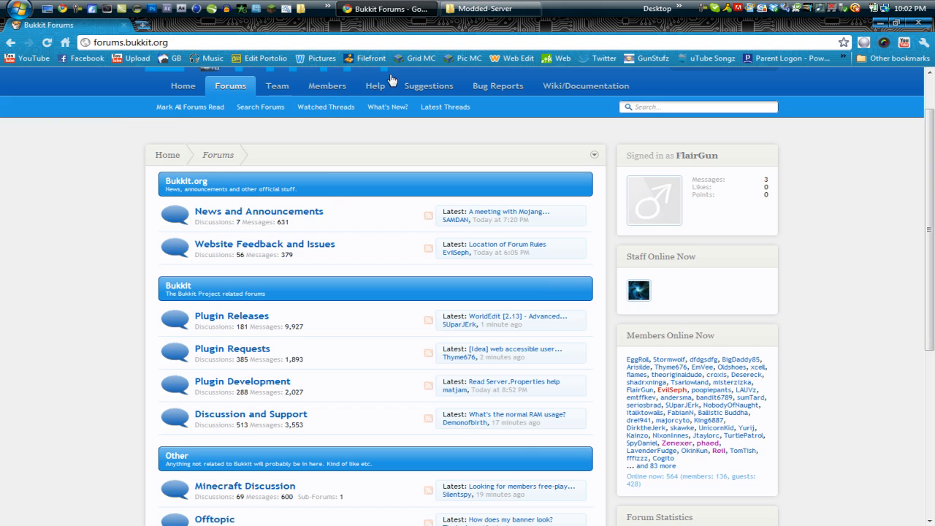
mouse_move(79, 149)
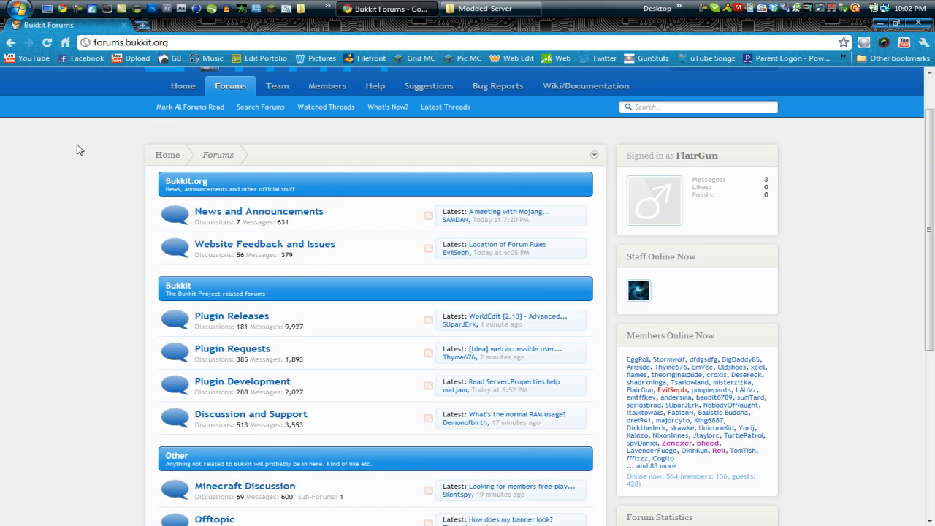
scroll(down, 3)
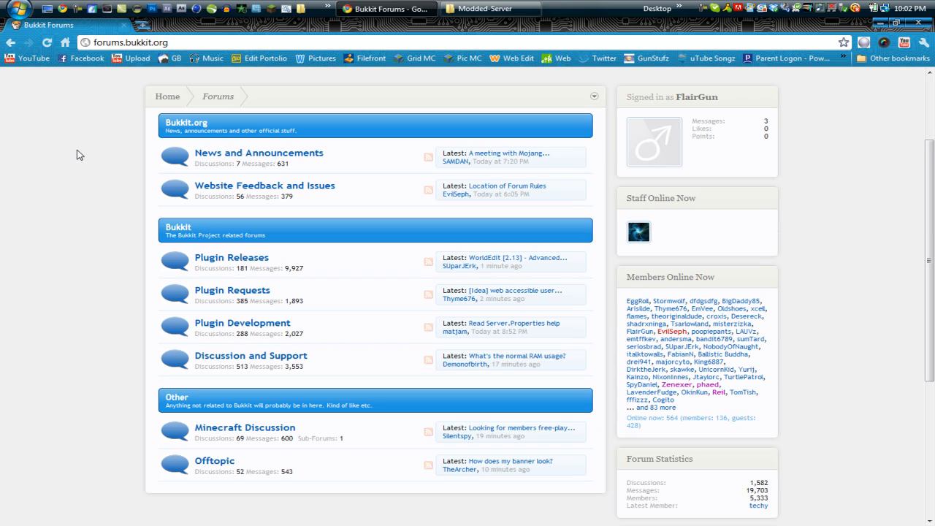
mouse_move(82, 163)
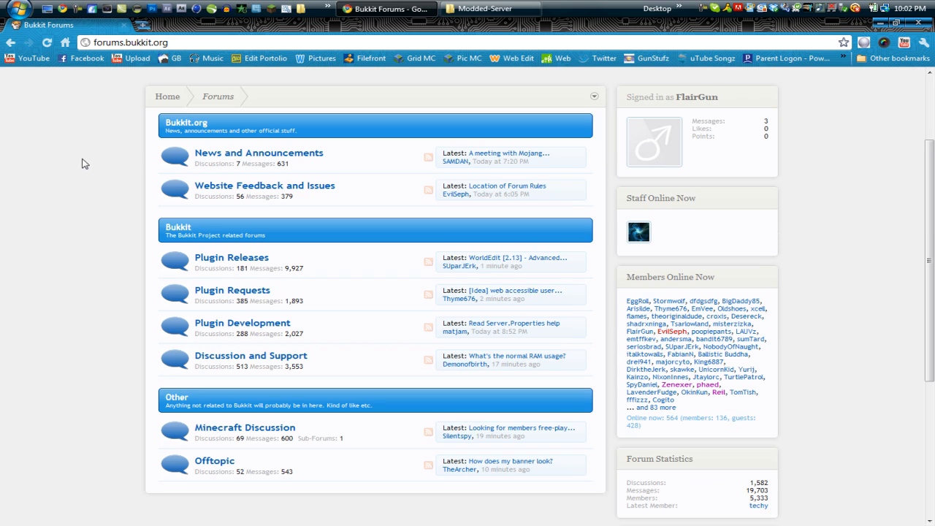
mouse_move(105, 218)
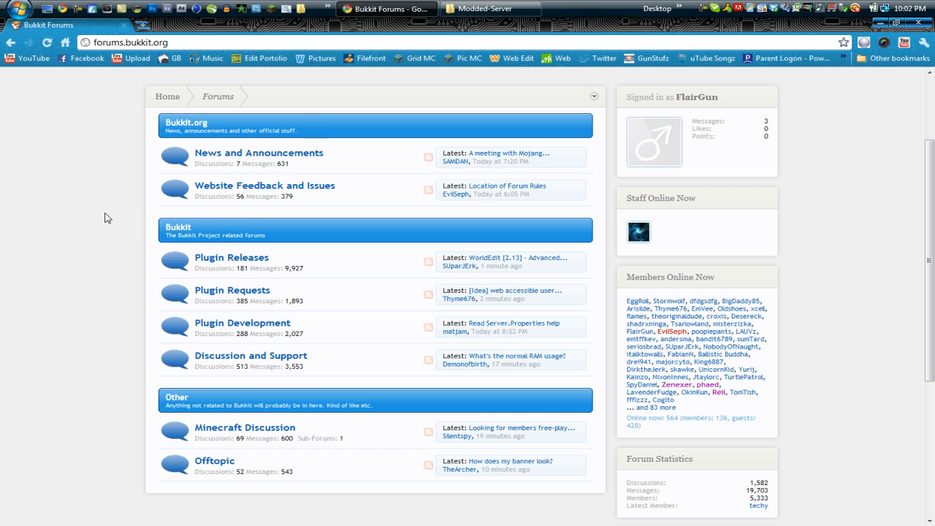
click(249, 356)
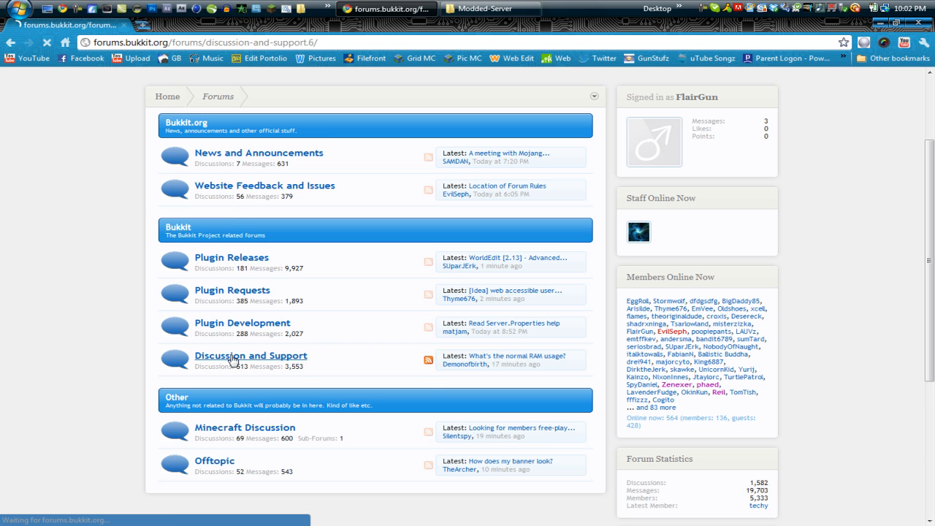
click(250, 356)
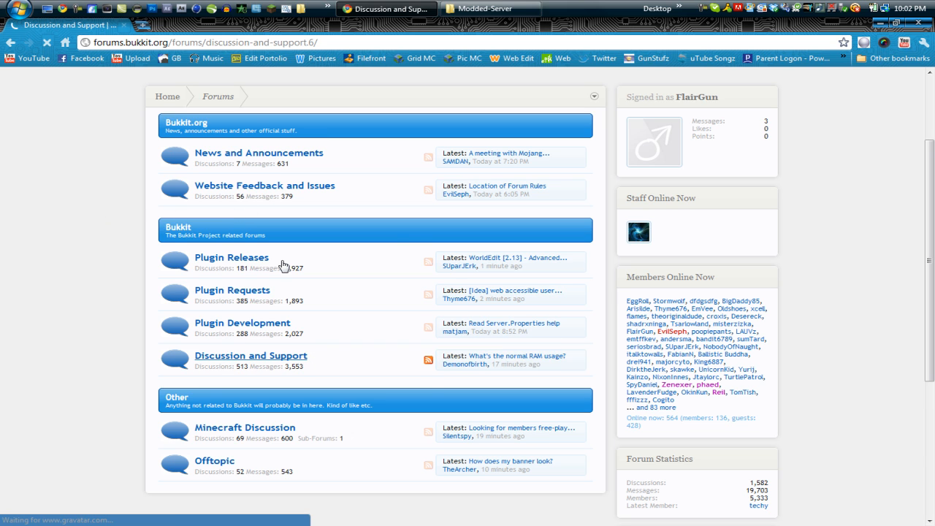
click(250, 355)
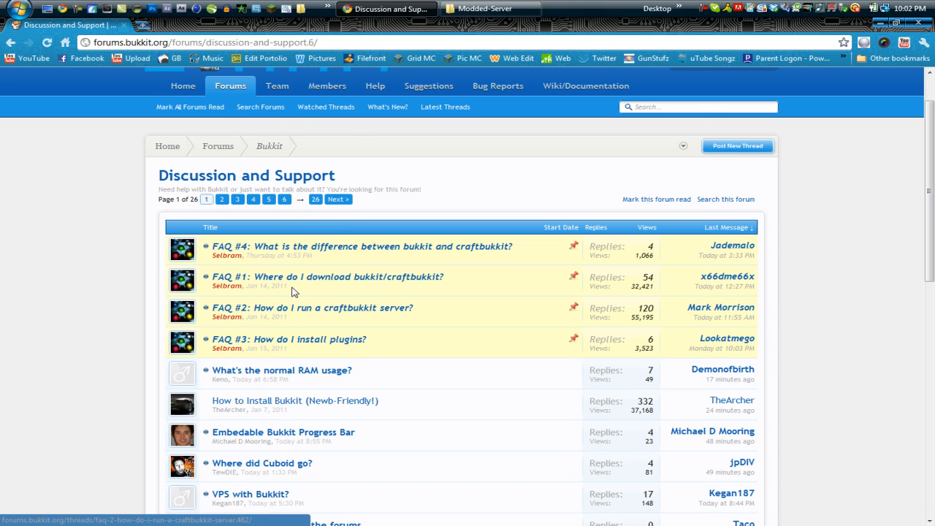
mouse_move(299, 283)
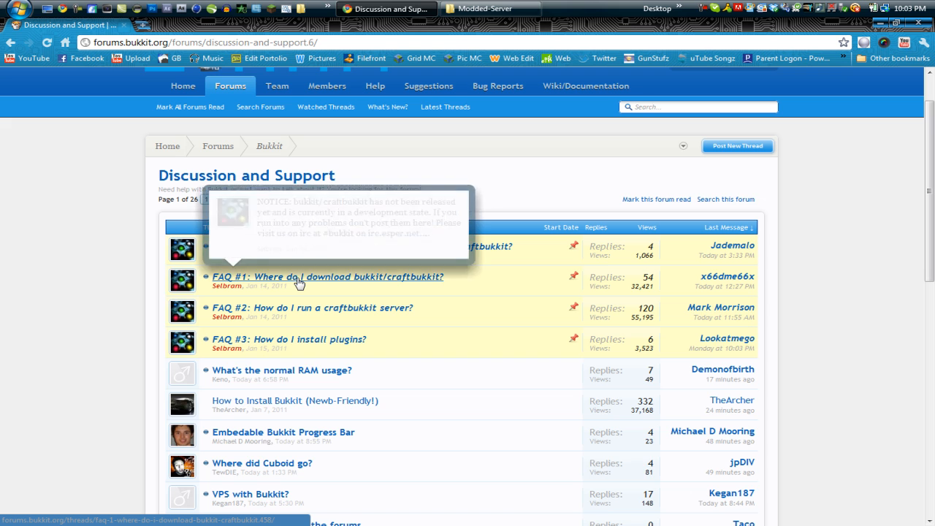
click(327, 276)
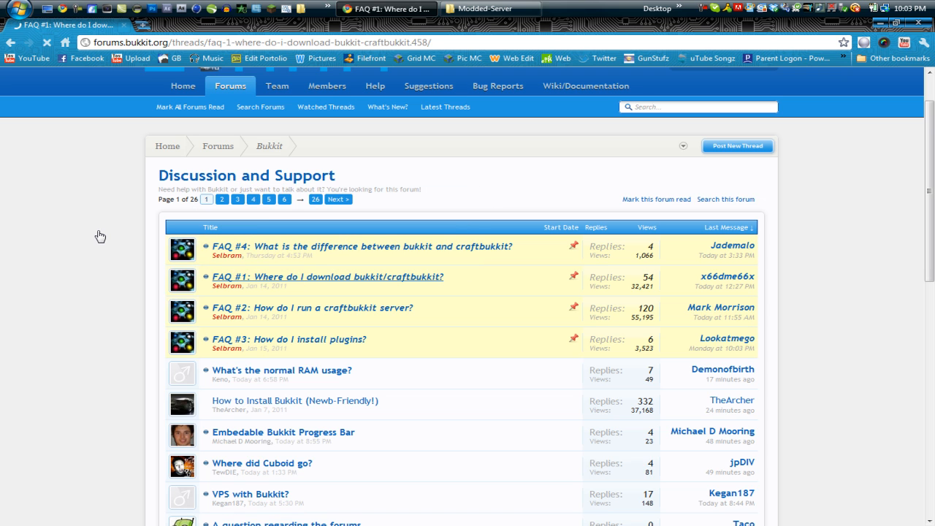
click(331, 277)
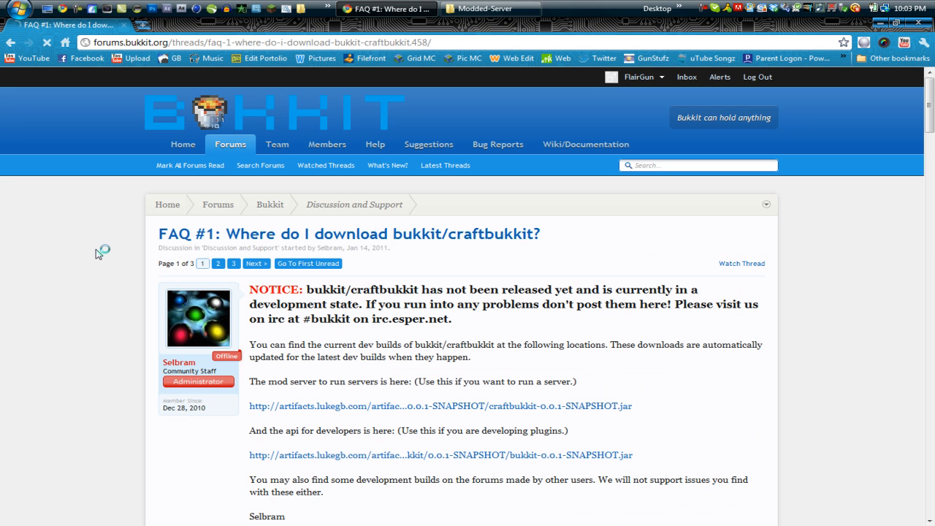
scroll(down, 3)
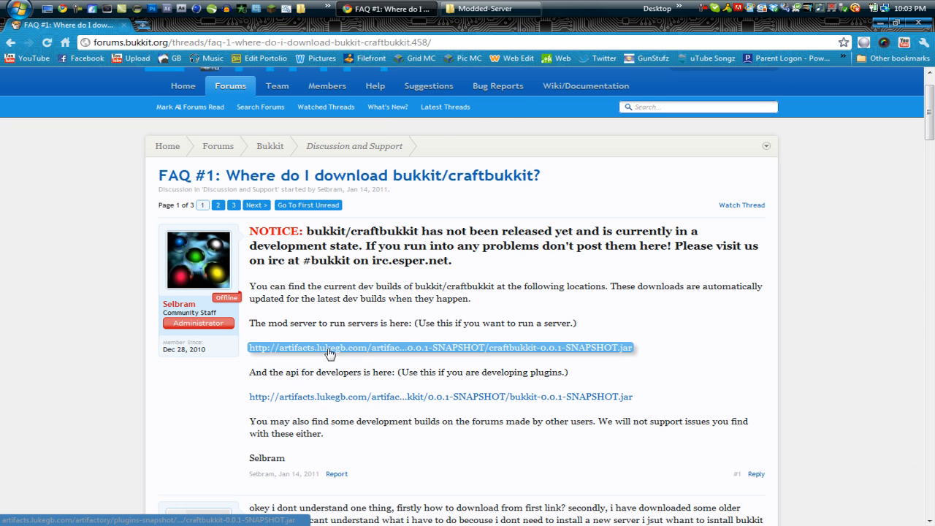
mouse_move(320, 353)
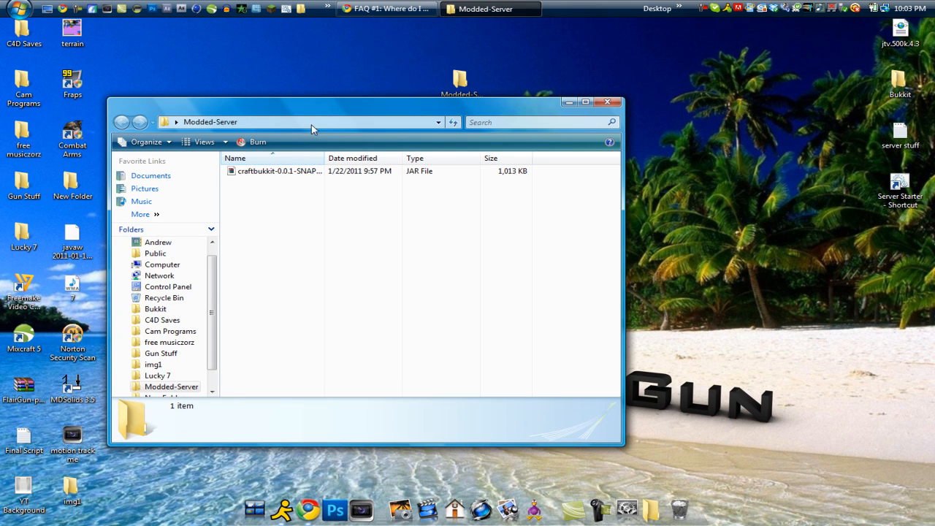
Create a new text document named 'Server Starter' in the Modded-Server folder.
click(279, 170)
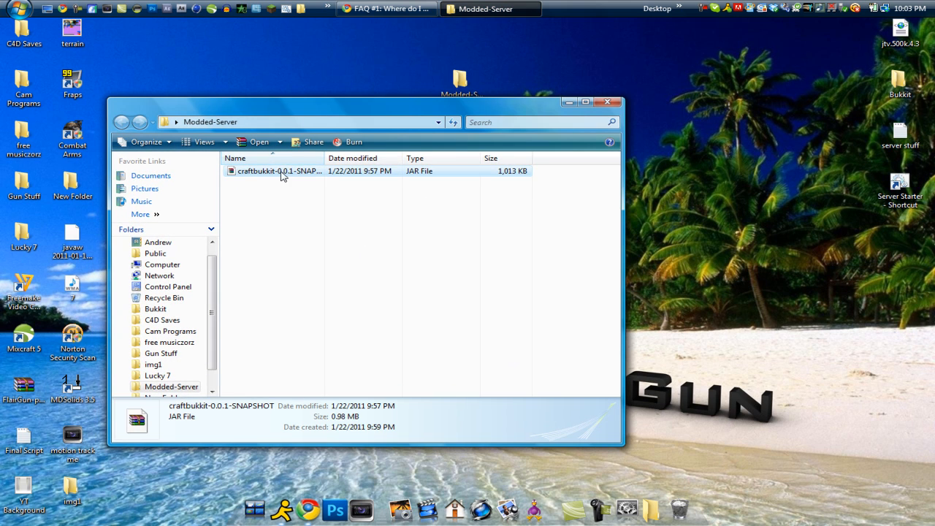
mouse_move(281, 173)
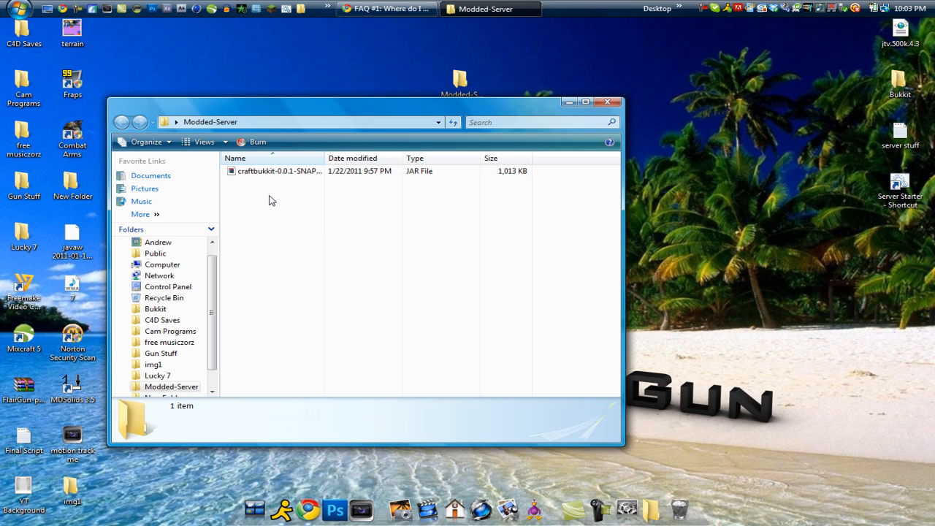
right_click(270, 199)
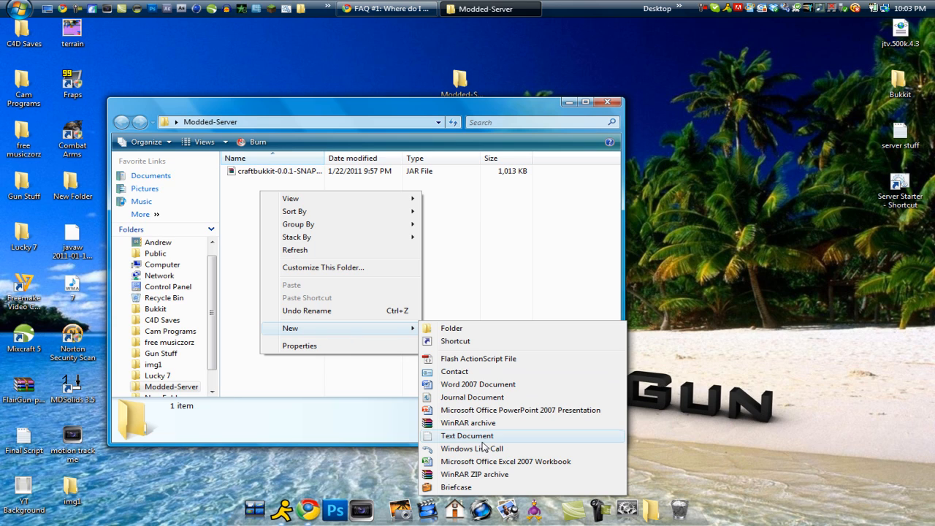
click(466, 436)
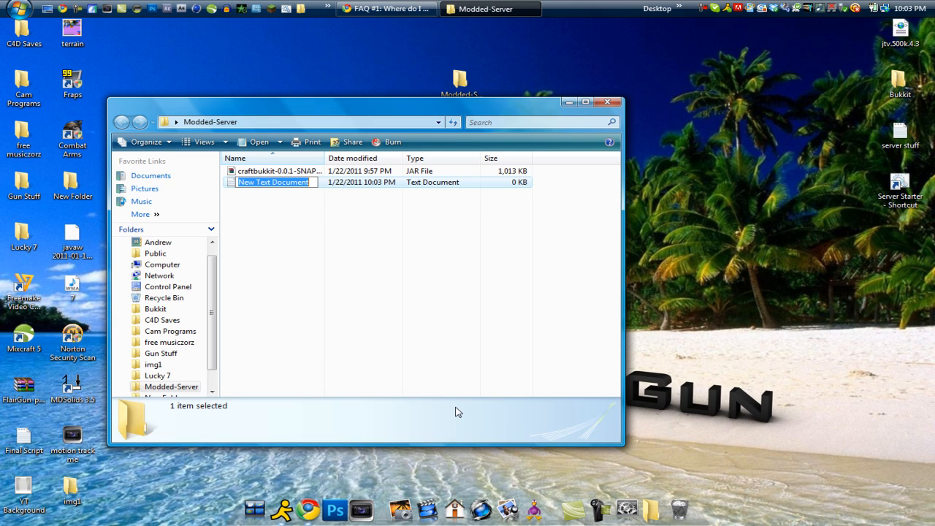
text(Server Starter)
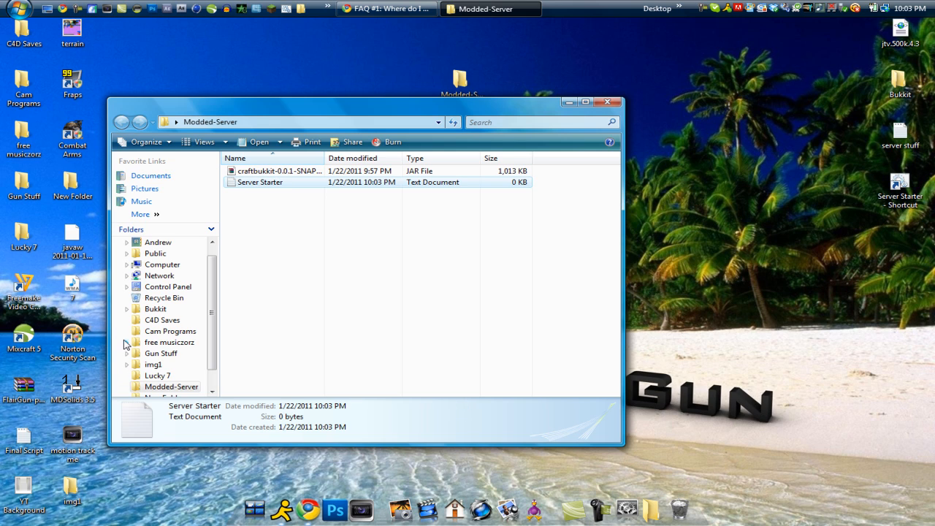
mouse_move(318, 314)
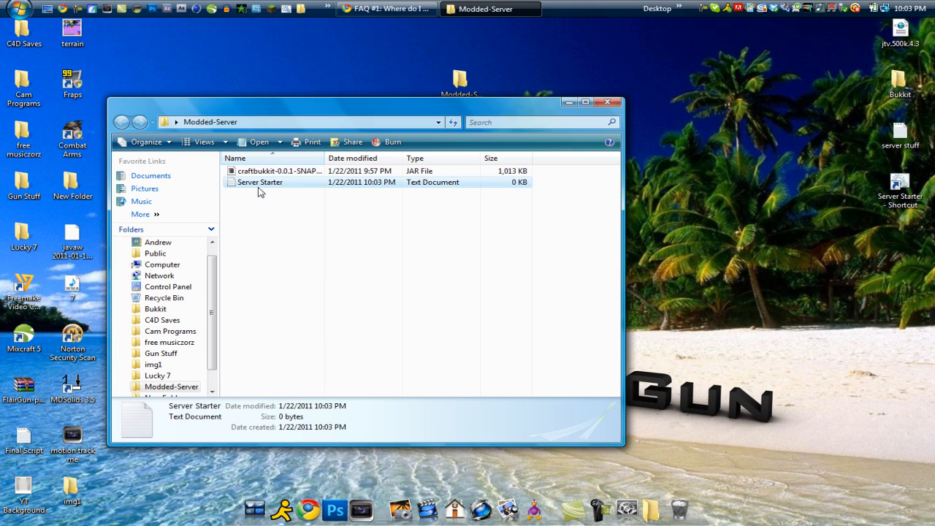
mouse_move(265, 188)
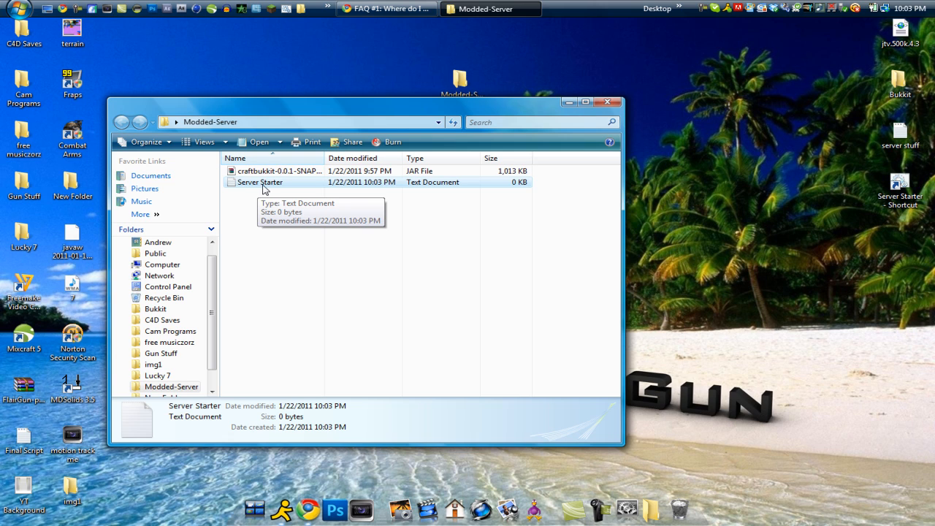
Write the java.exe command running craftbukkit-0.0.1-SNAPSHOT.jar with -Xms1024M -Xmx1024M nogui.
double_click(260, 182)
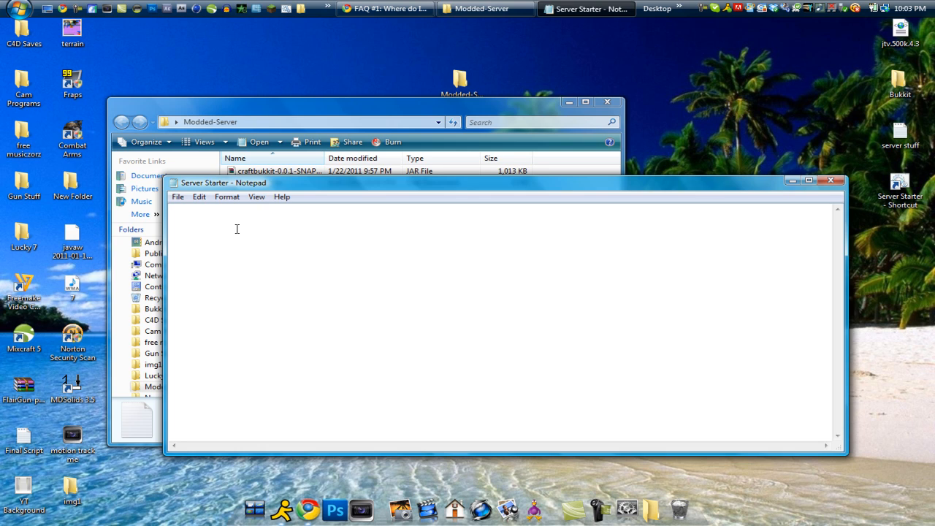
text("%ProgramFiles(x86)%\Java\jre6\bin\java.exe" -Xms1024M -Xmx1024M -jar craftbukkit-0.0.1-SNAPSHOT.jar nogui)
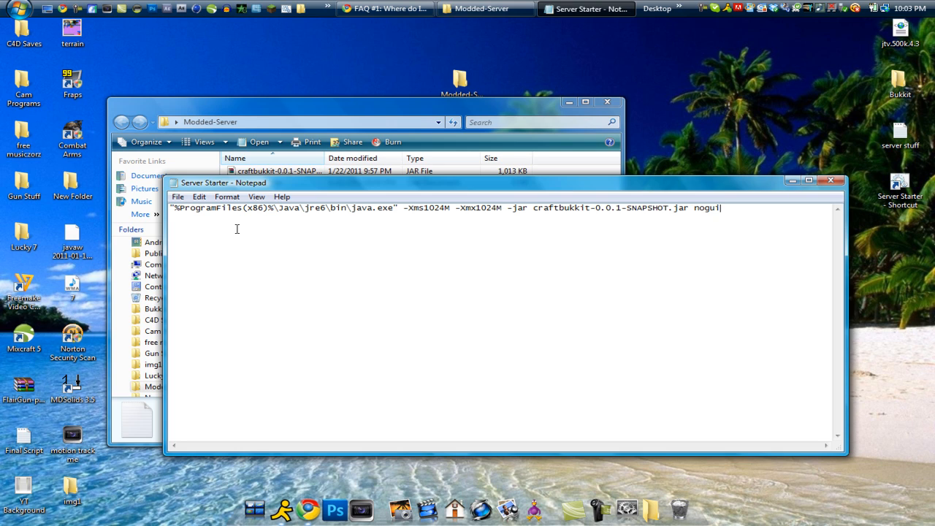
mouse_move(737, 213)
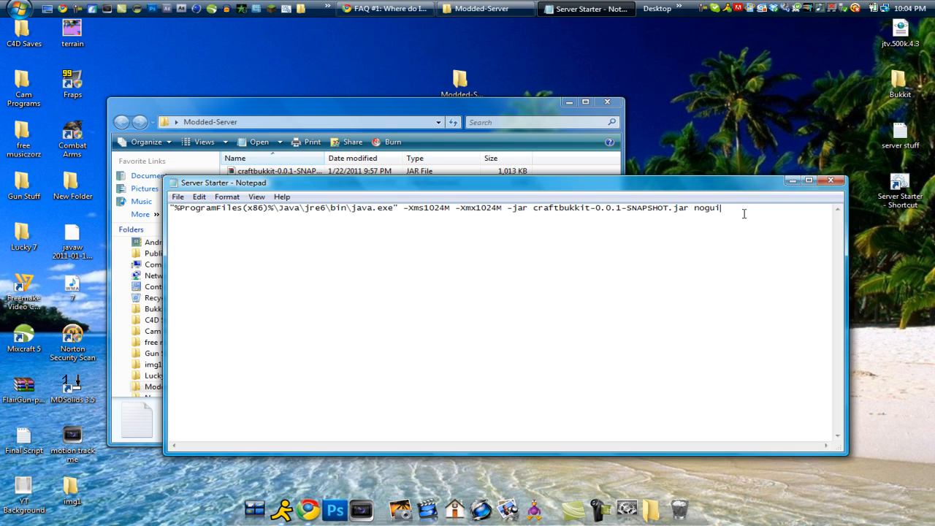
mouse_move(299, 219)
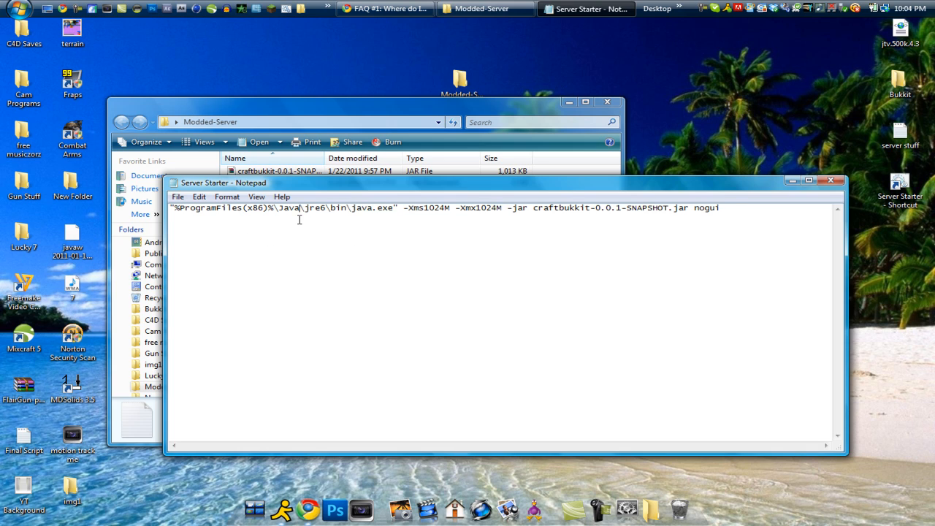
key(ctrl+a)
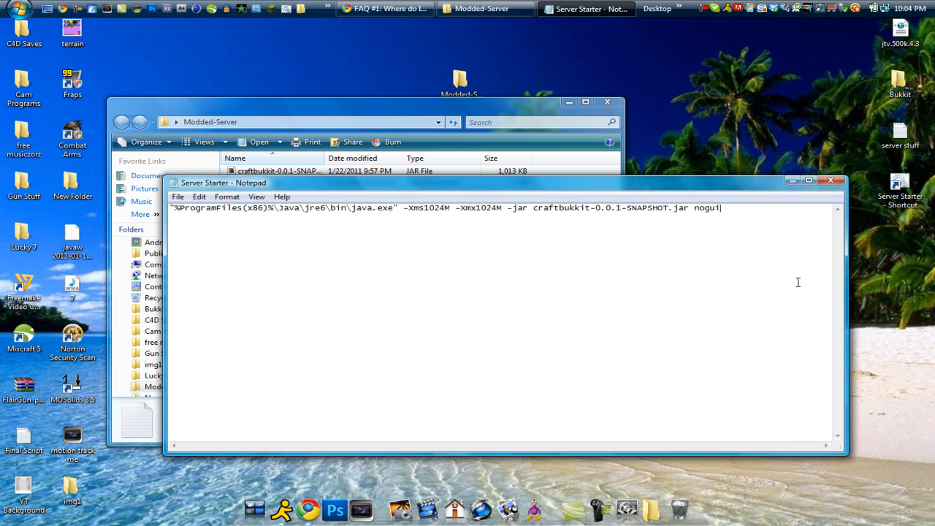
click(178, 197)
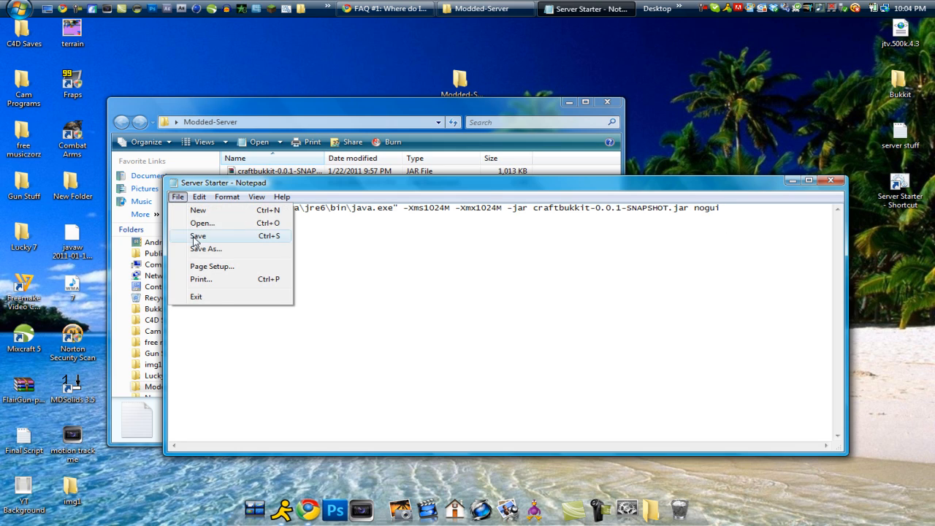
Save the script as 'Server Starter.bat' using the All Files save type.
click(205, 248)
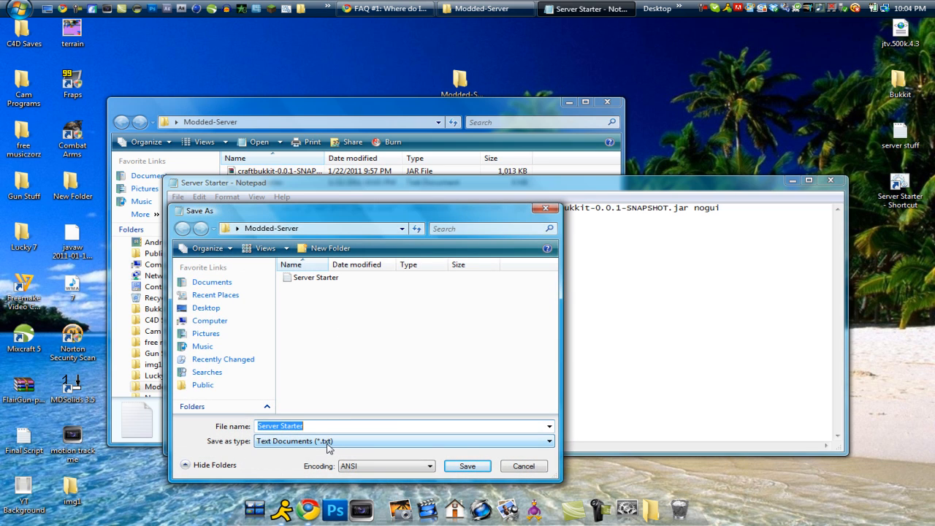
click(402, 441)
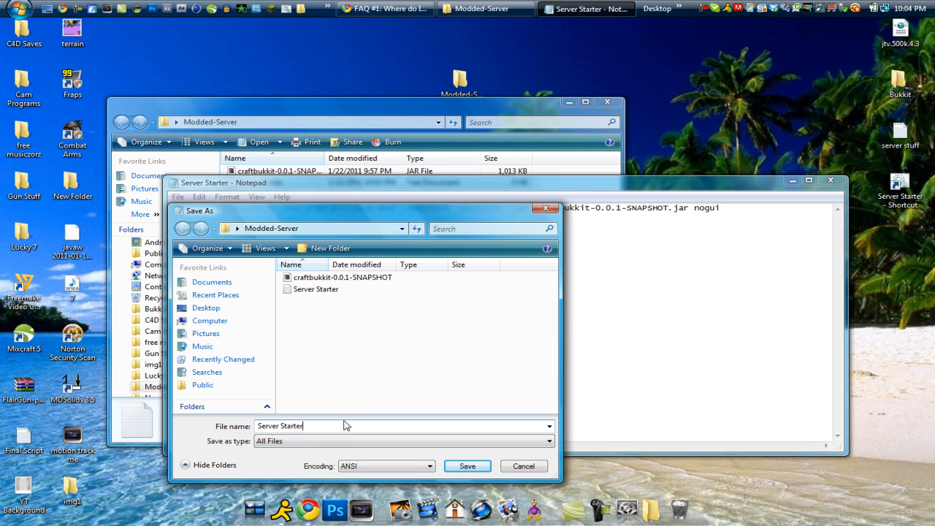
text(.bat)
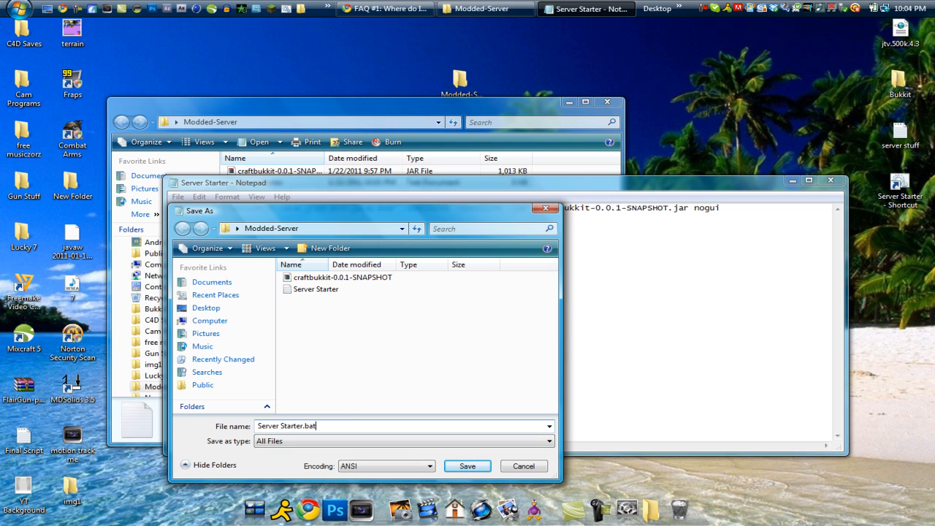
click(467, 466)
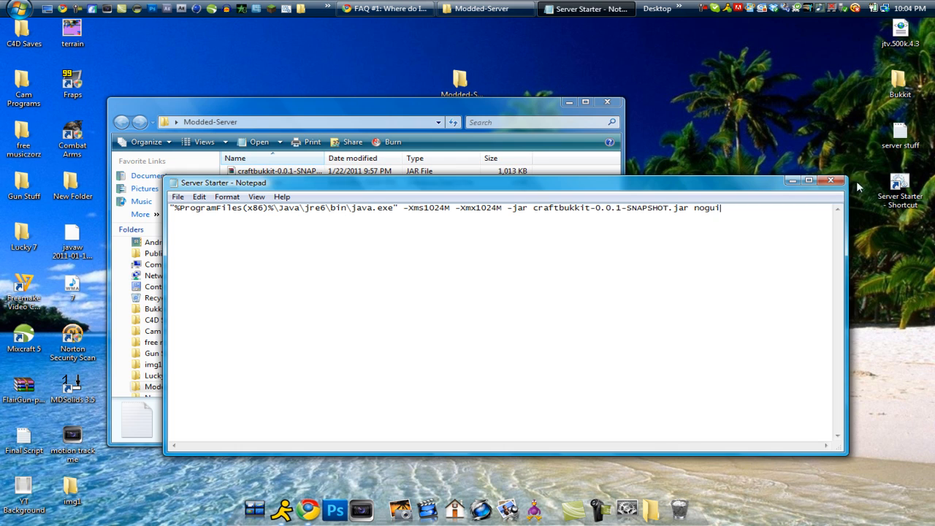
Close Notepad to view the Modded-Server folder with the jar and batch file.
click(831, 181)
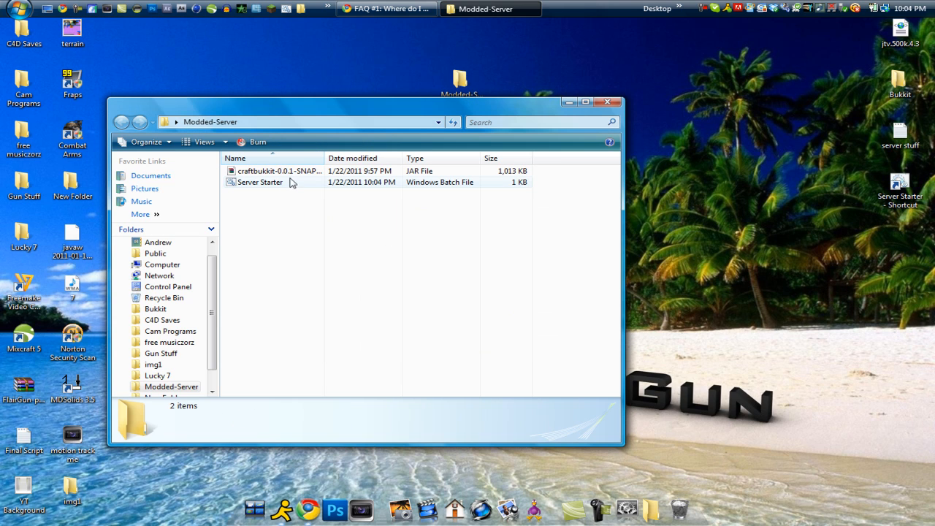
mouse_move(307, 175)
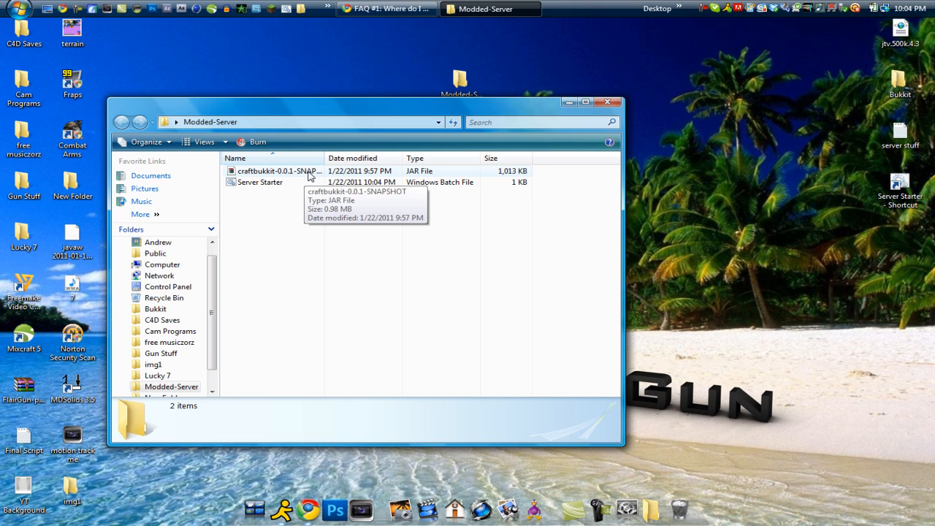
mouse_move(285, 186)
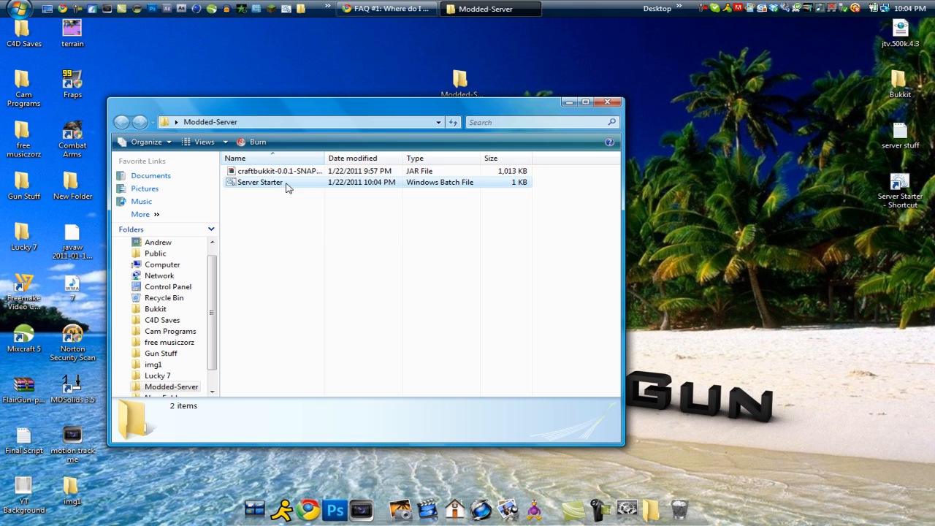
Run Server Starter.bat until Done, enter 'stop', and close the console window.
double_click(260, 182)
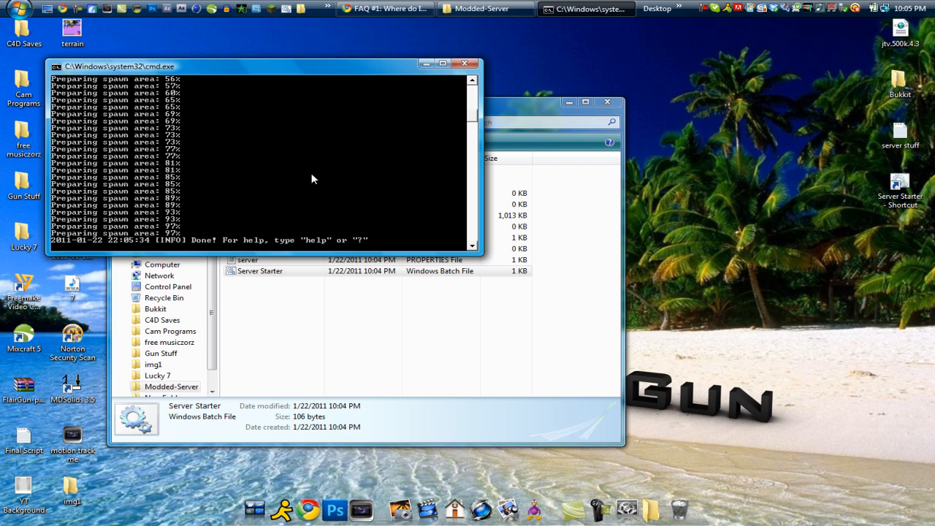
text(stop)
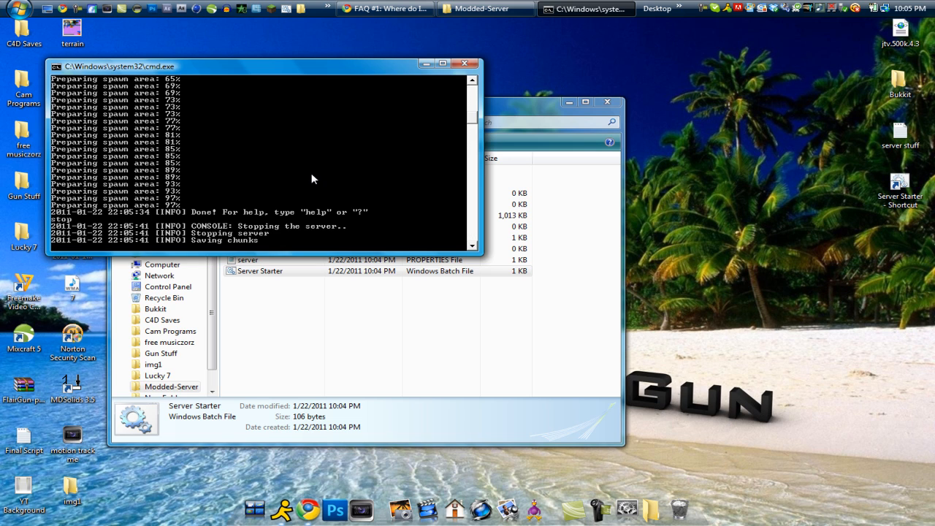
click(465, 64)
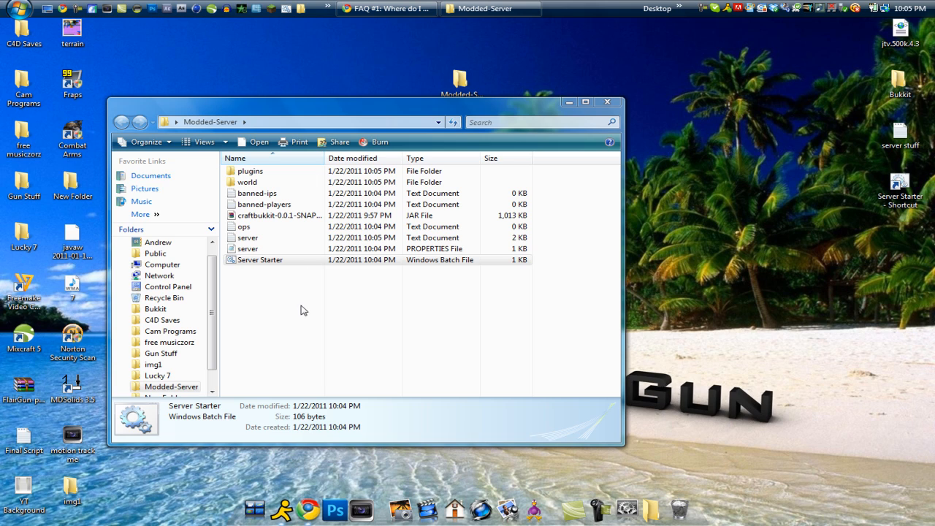
mouse_move(256, 215)
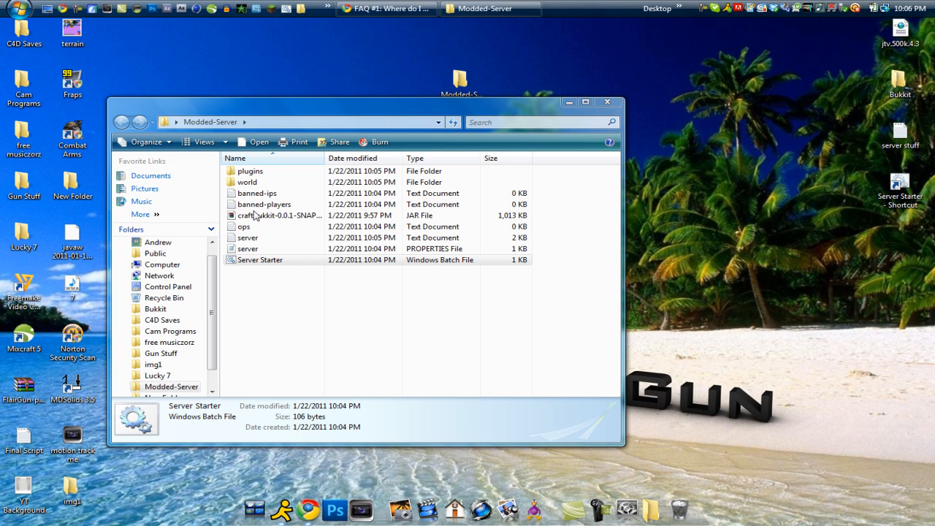
mouse_move(296, 219)
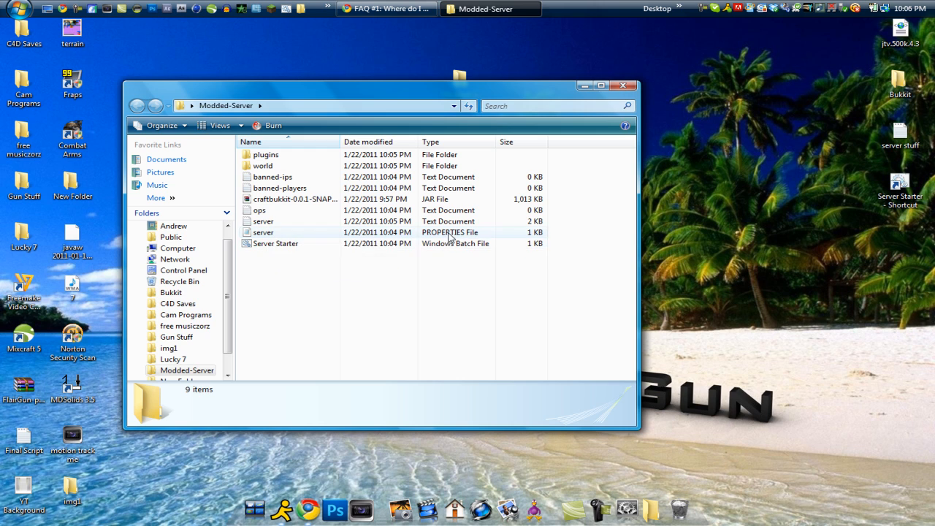
double_click(263, 232)
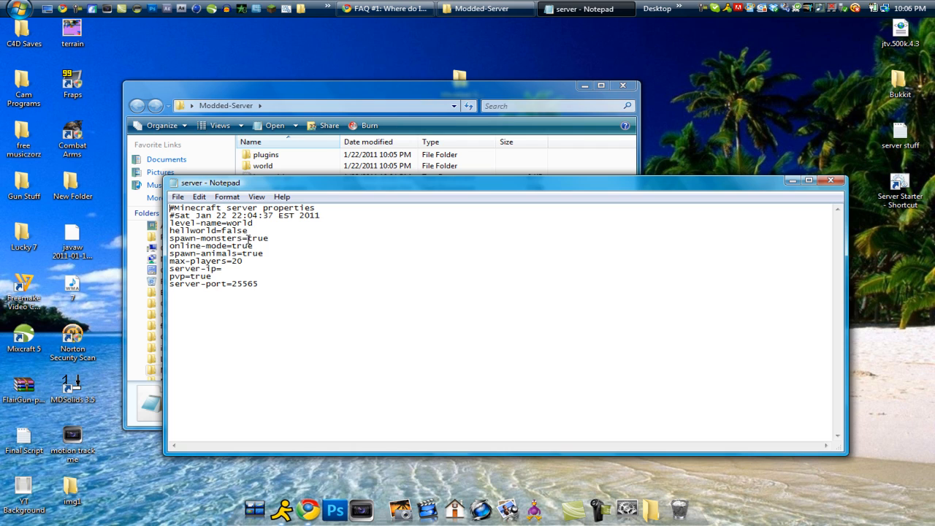
mouse_move(306, 252)
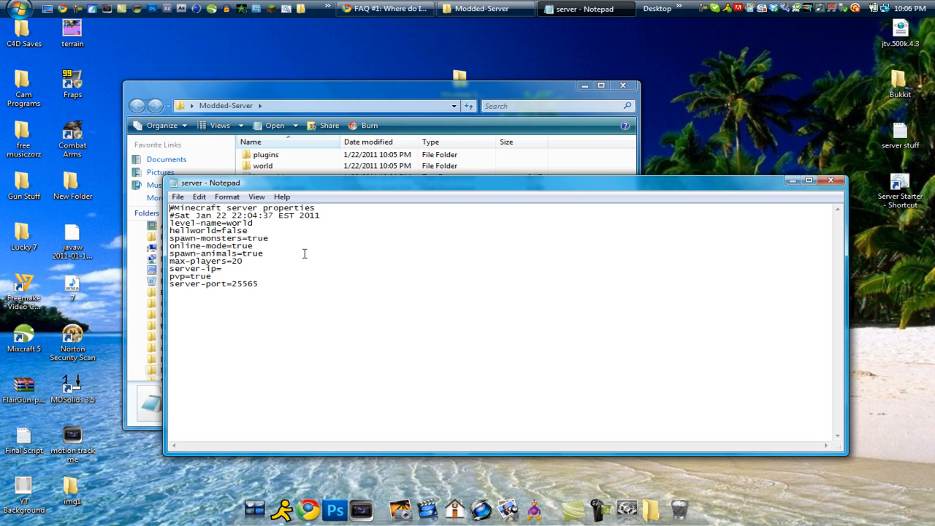
click(225, 269)
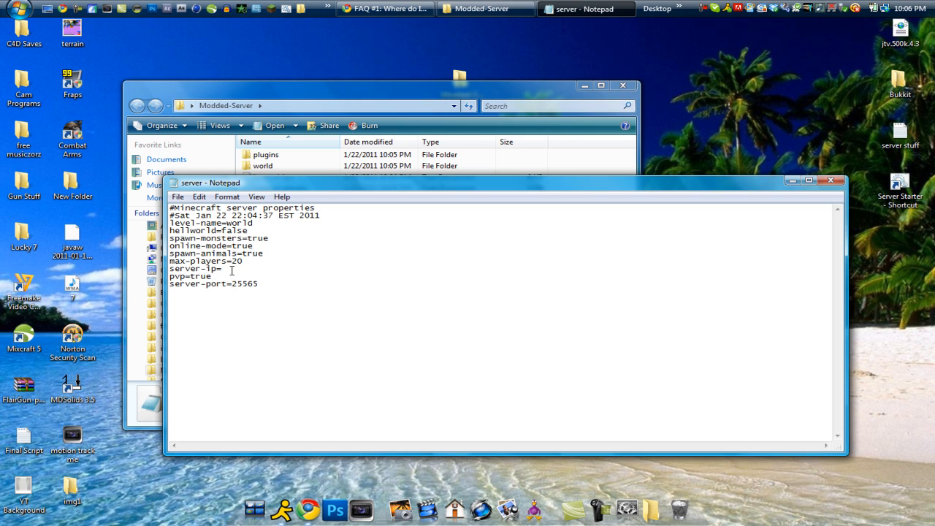
mouse_move(831, 181)
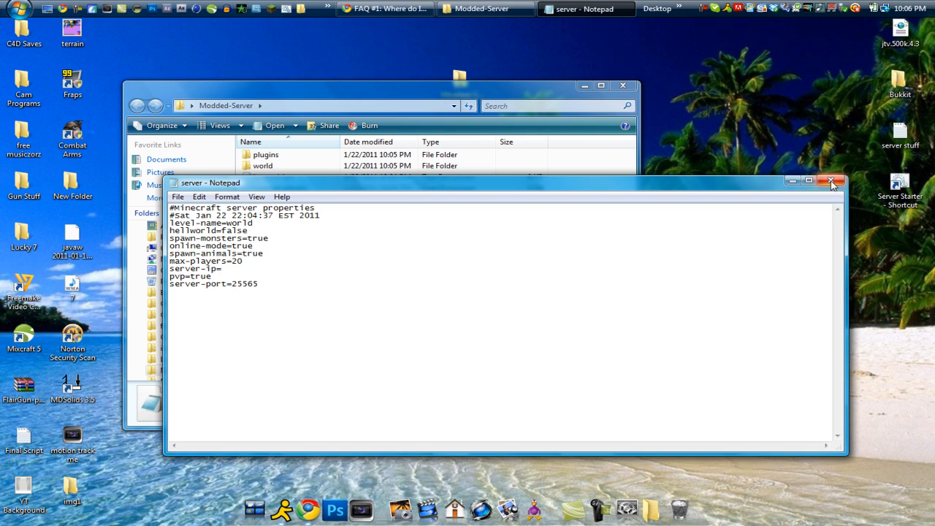
click(831, 181)
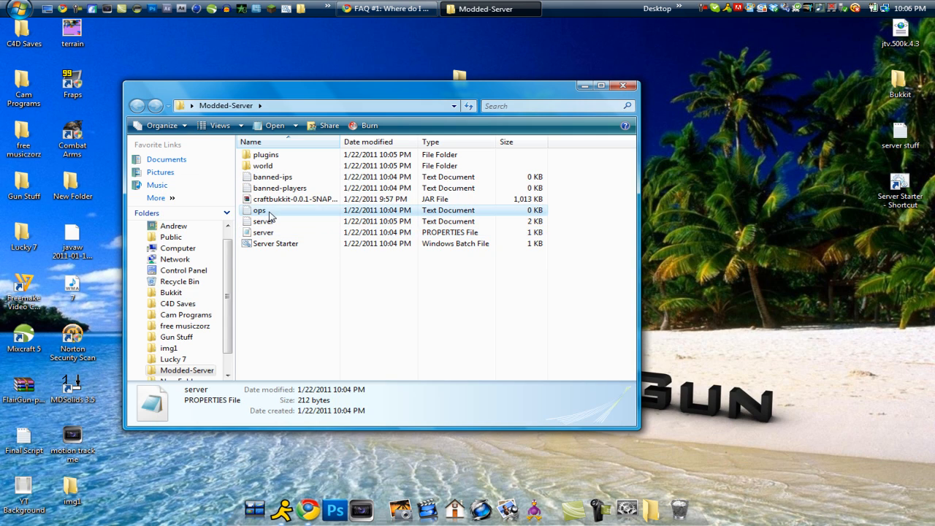
Enter the username 'flairgun' in the ops file, save it, and close Notepad.
double_click(259, 210)
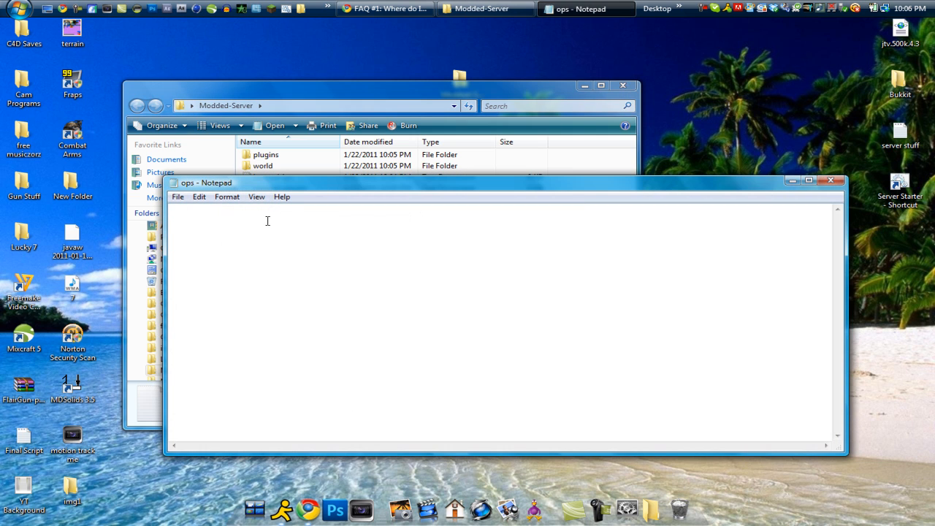
text(flairgun)
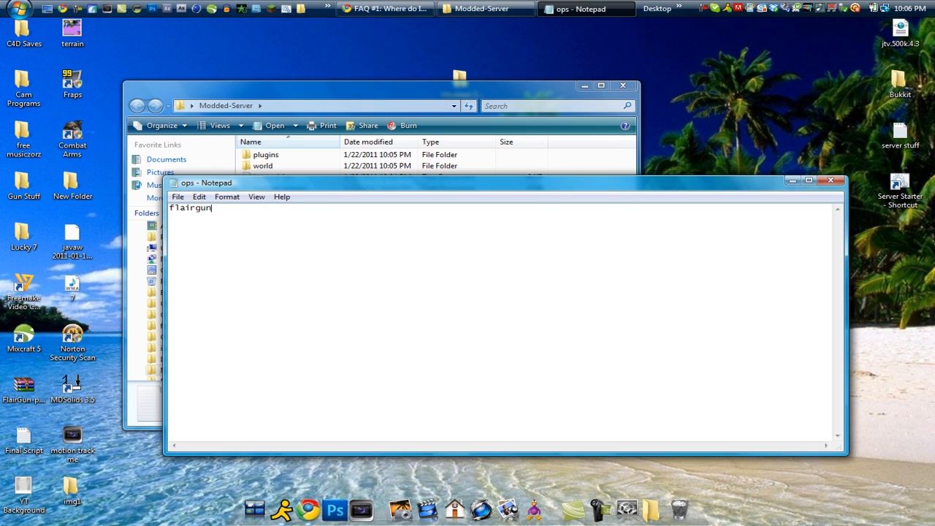
mouse_move(177, 197)
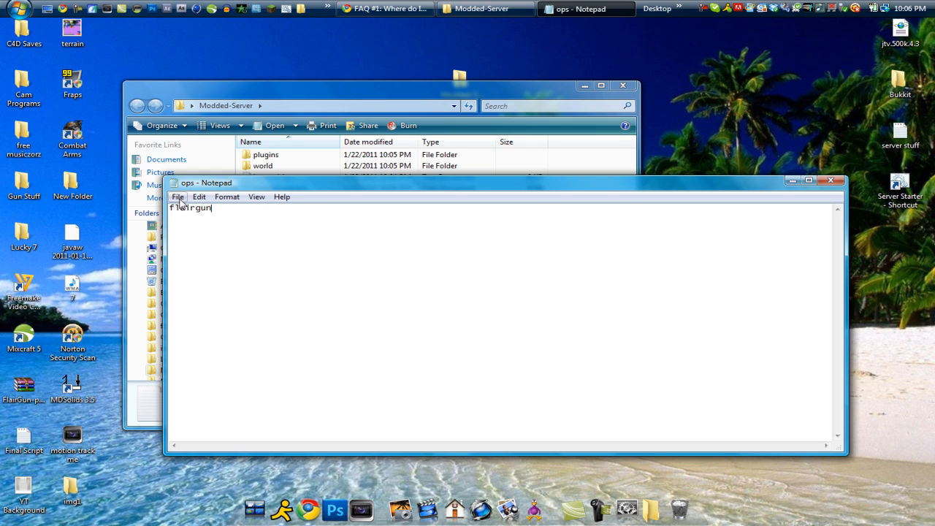
click(177, 196)
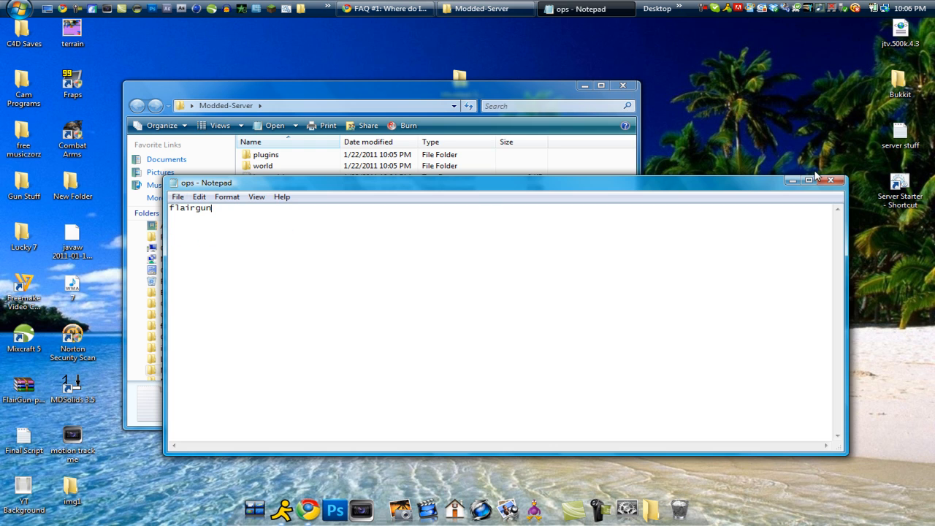
click(832, 181)
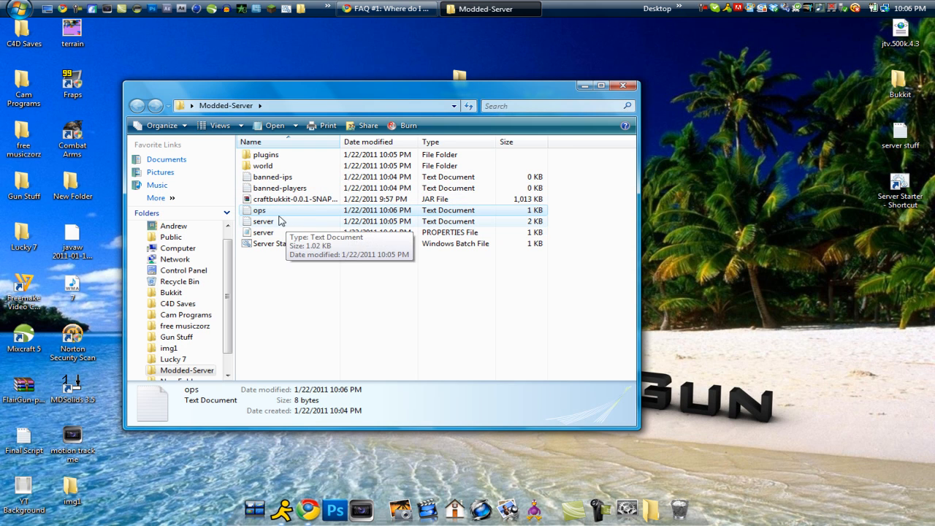
mouse_move(289, 188)
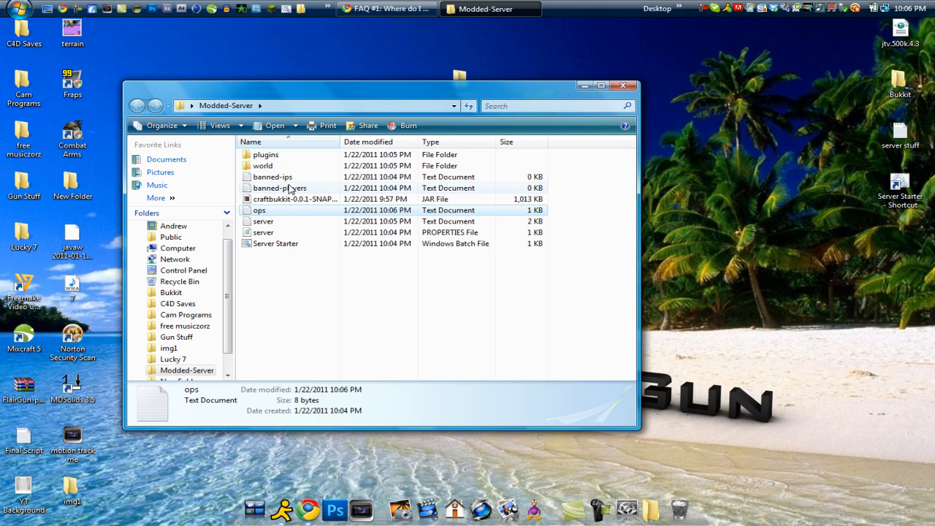
mouse_move(303, 183)
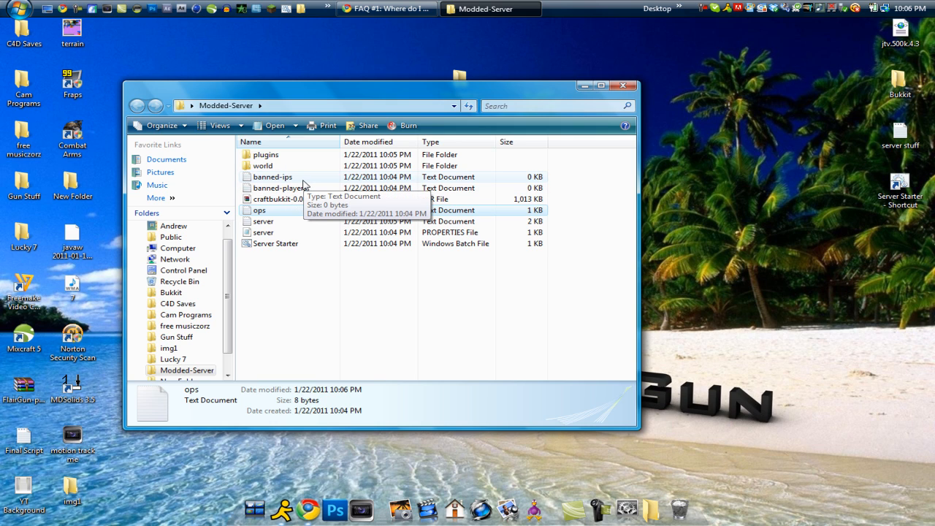
mouse_move(285, 158)
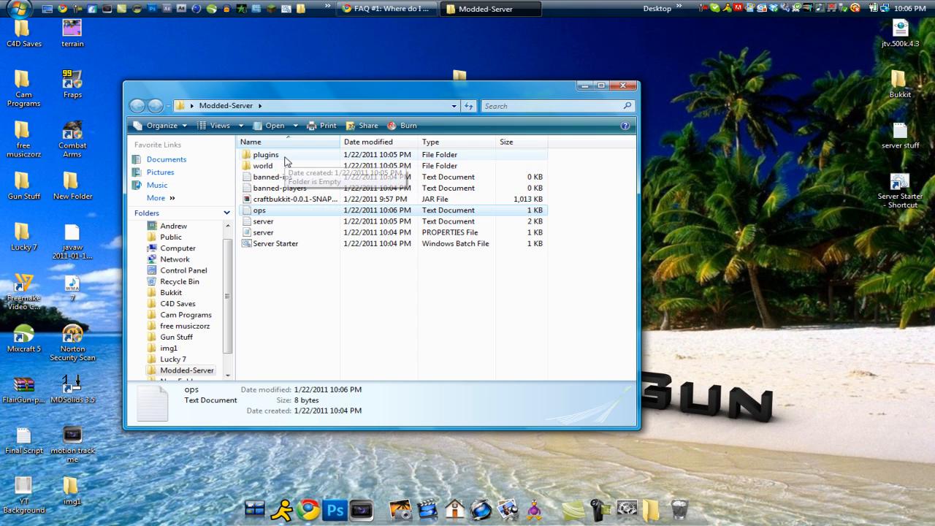
click(369, 296)
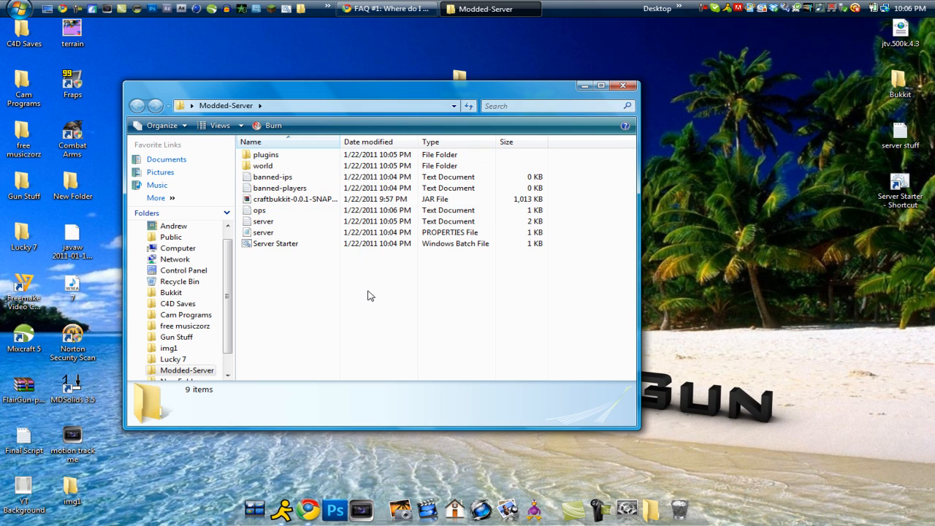